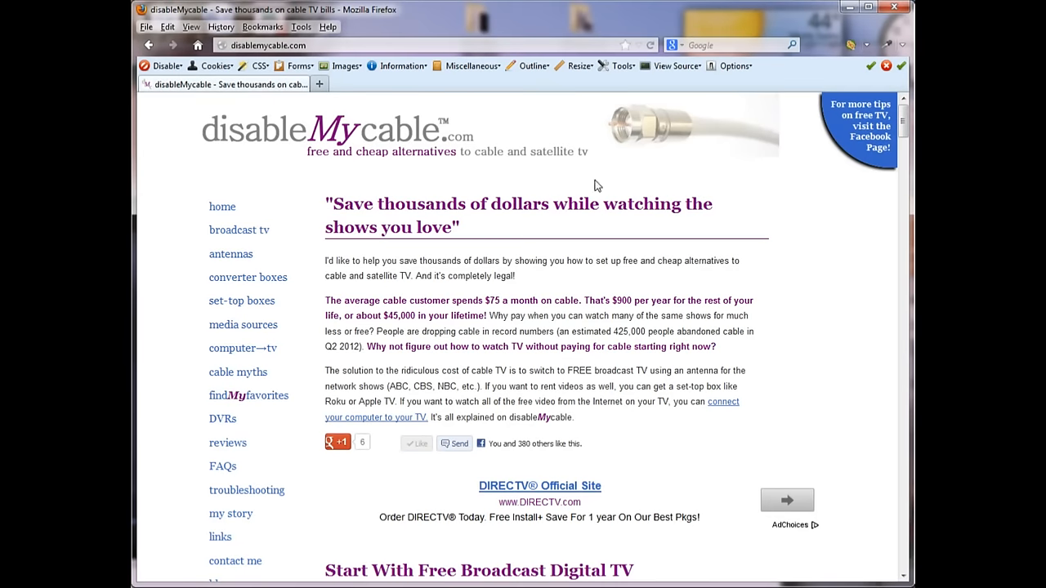
mouse_move(659, 235)
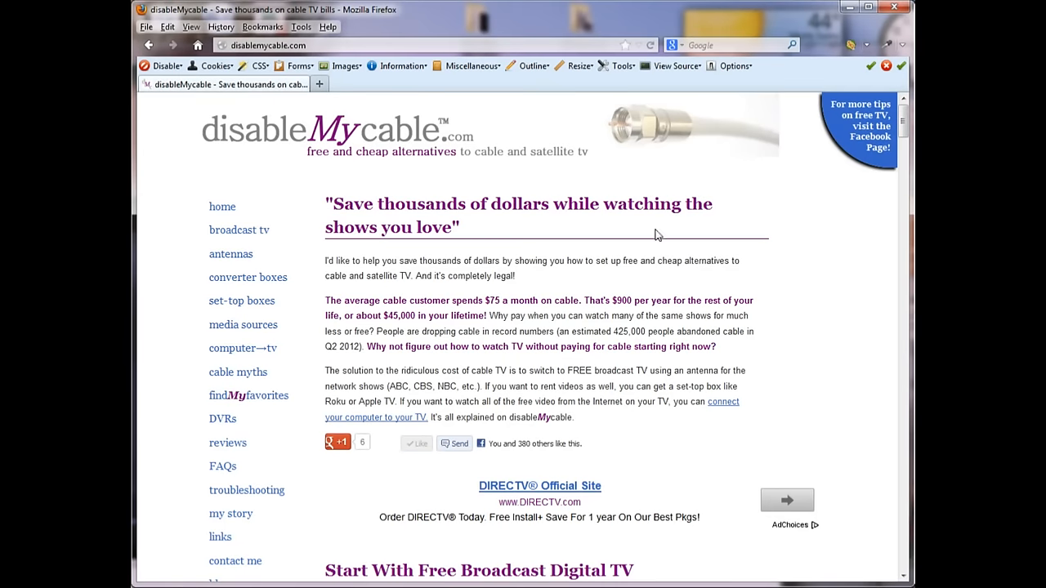
Step: Look up broadcast stations for zip code 02903 in the Station Finder
scroll("down", 3)
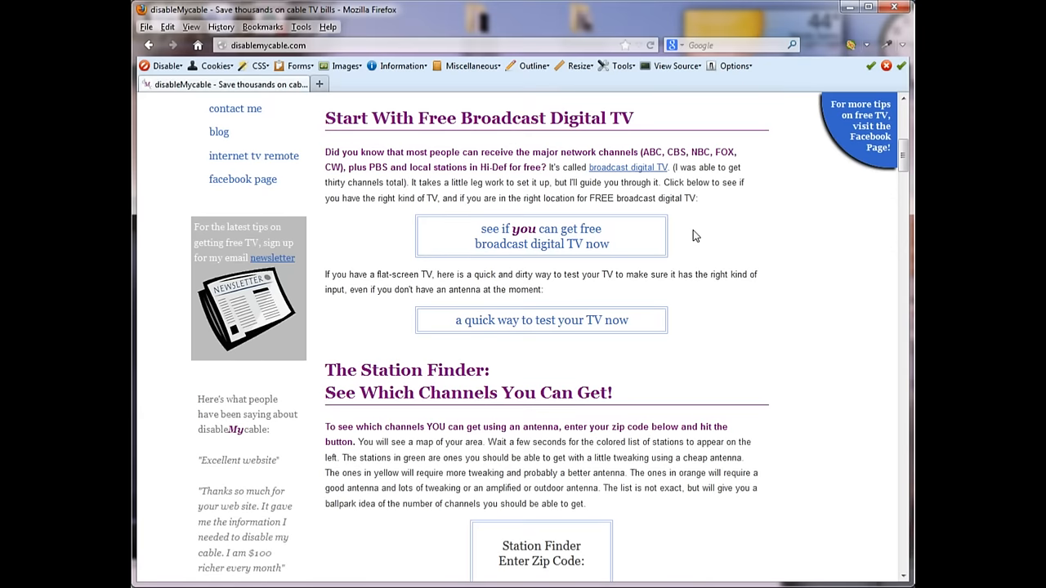
scroll("down", 3)
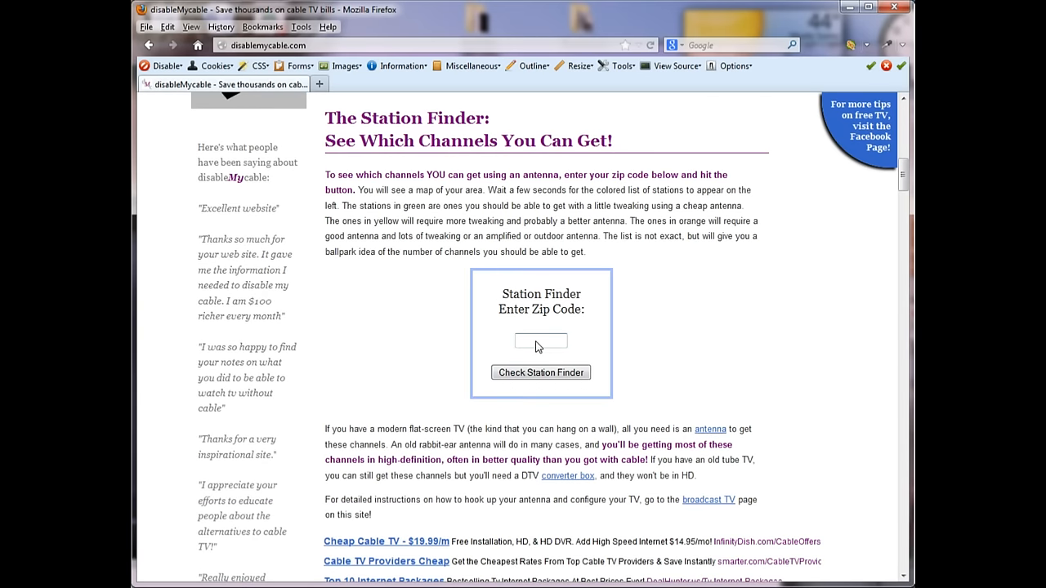
type("02903")
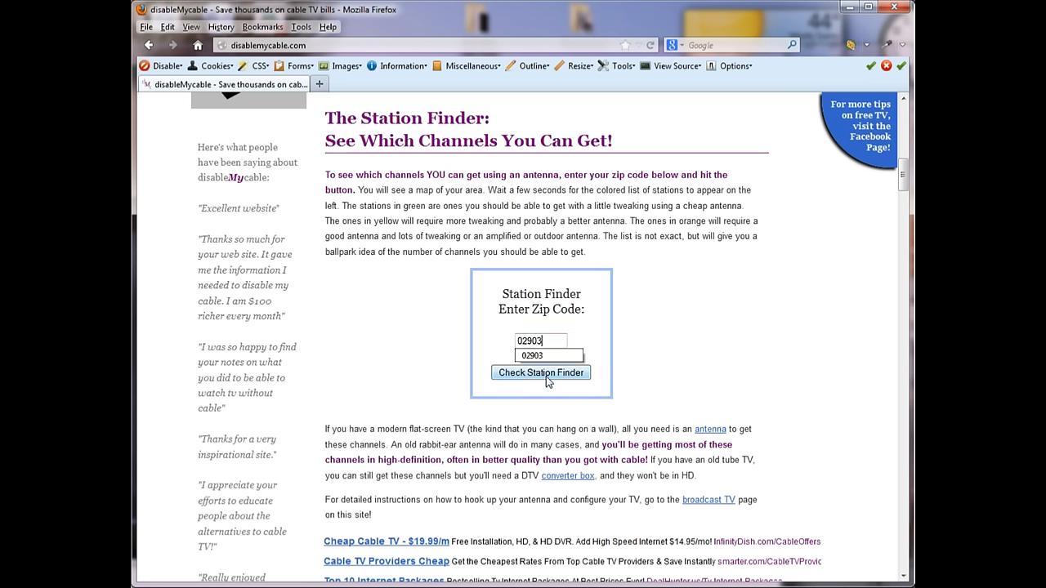
left_click(541, 372)
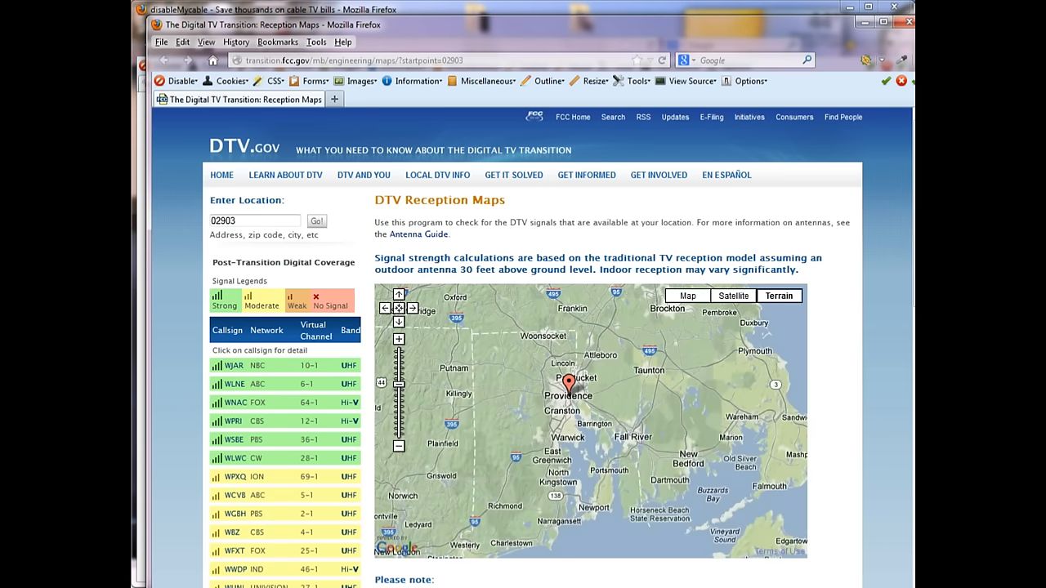
Step: Scroll the reception map results to review the Providence station list and signal map
scroll("down", 3)
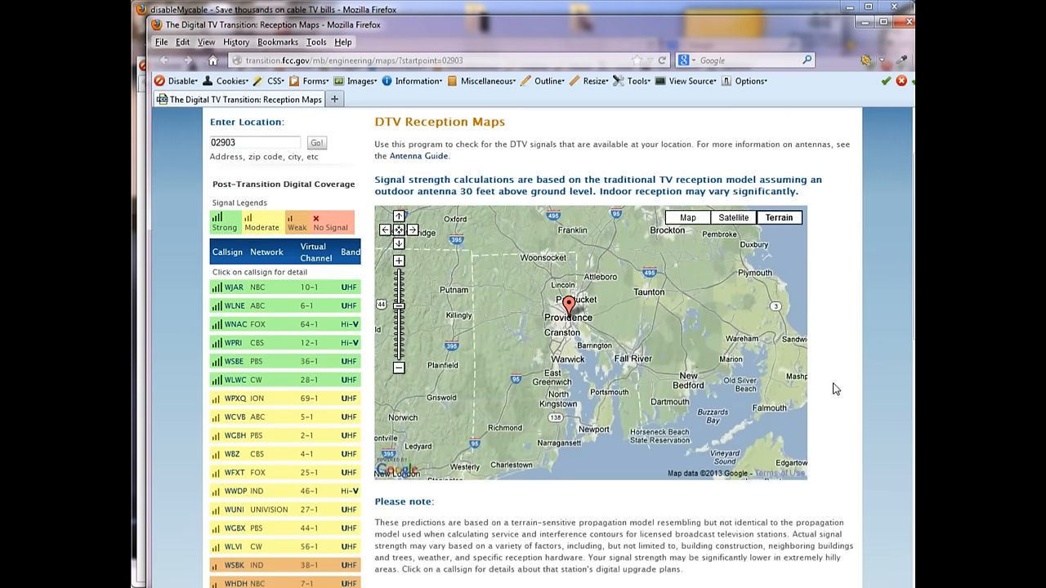
scroll("down", 3)
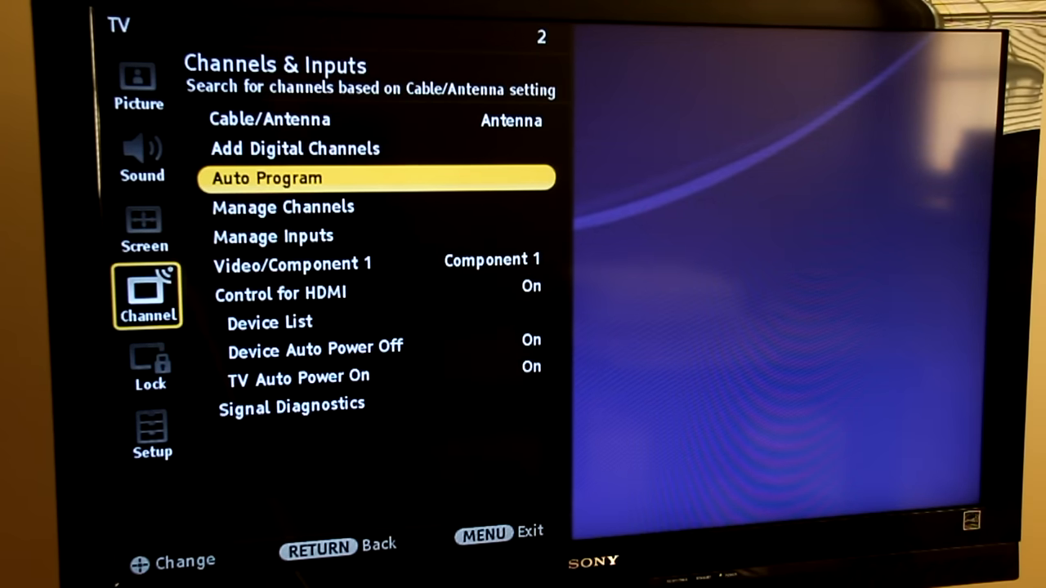
Step: Start the Auto Program channel scan from Channels & Inputs
left_click(268, 178)
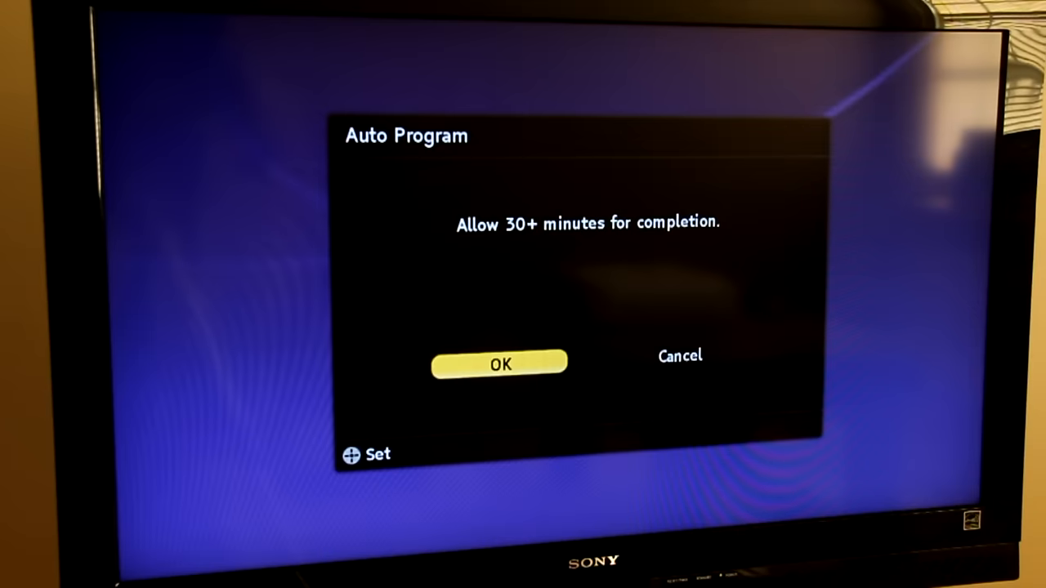